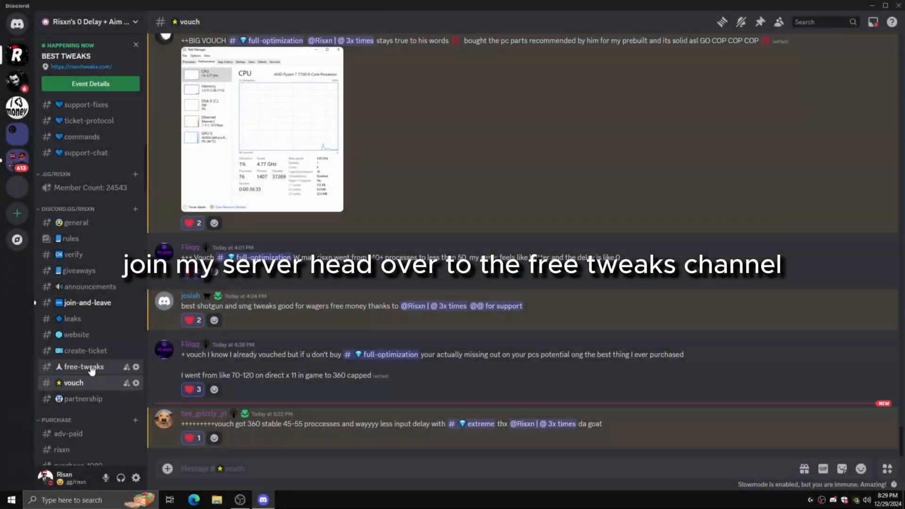
- Keep the flagged Risxn Free V11.6.bat download from the Discord #free-tweaks channel
click(83, 367)
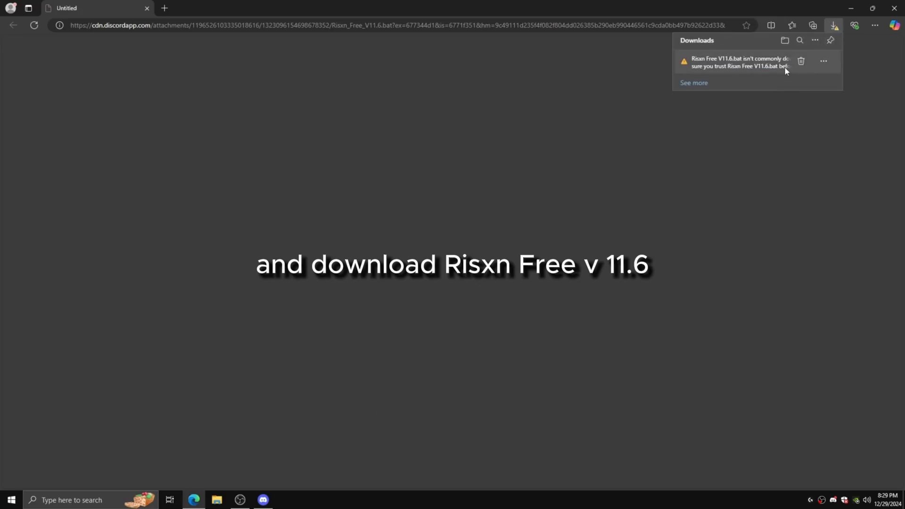
click(822, 60)
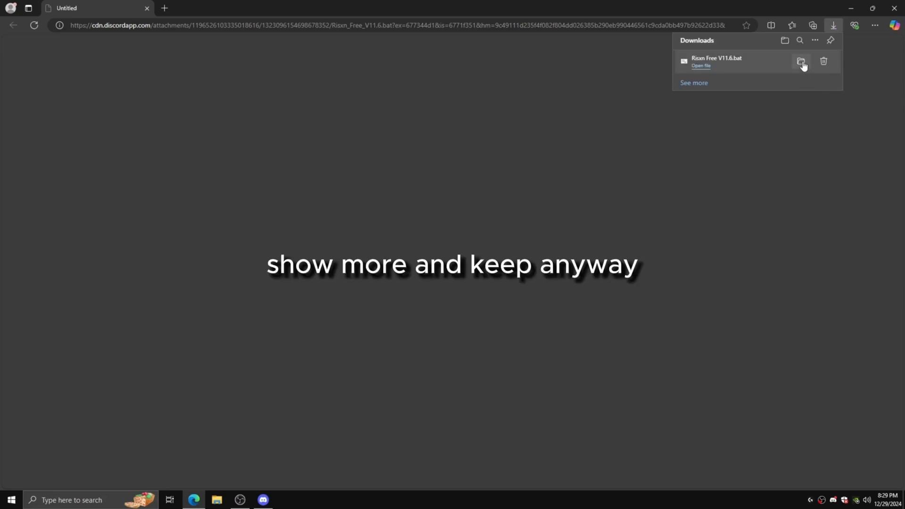
- Launch the batch from its folder, apply all Windows settings tweaks (A), then pick Fortnite under Game Priority
click(801, 61)
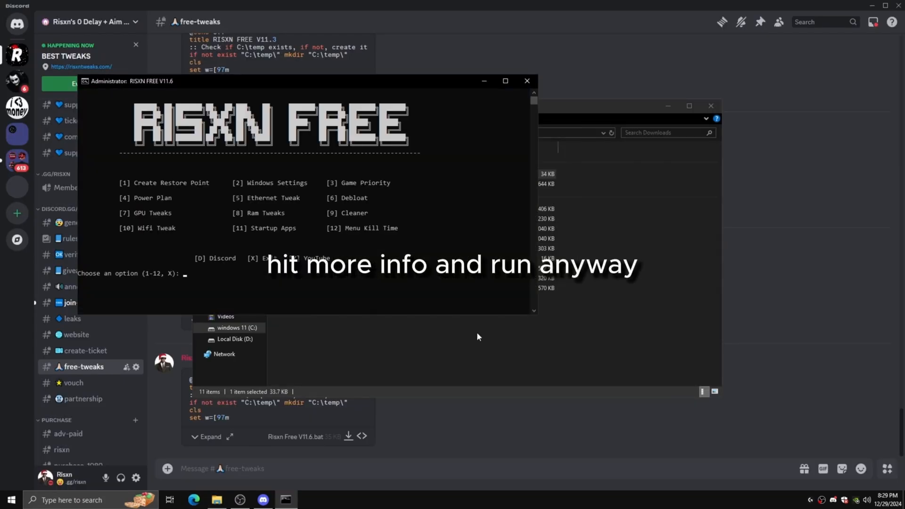
text(1)
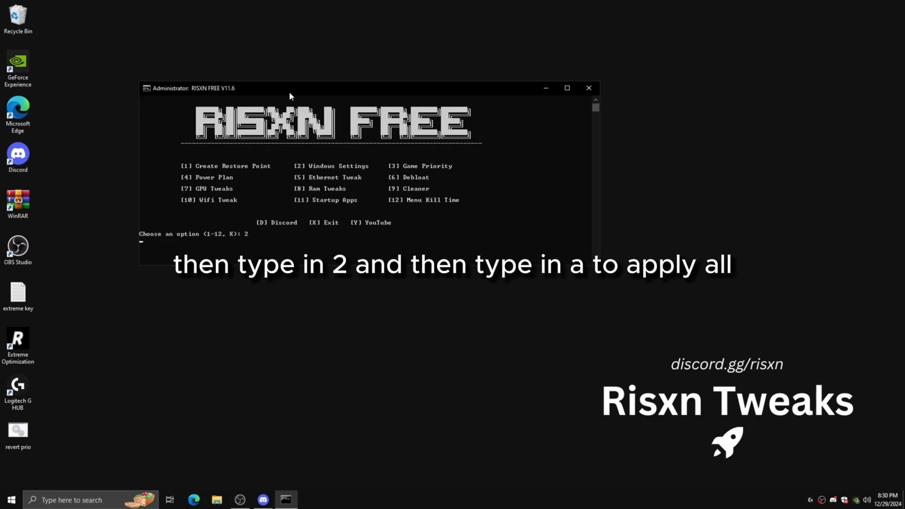
text(A): A)
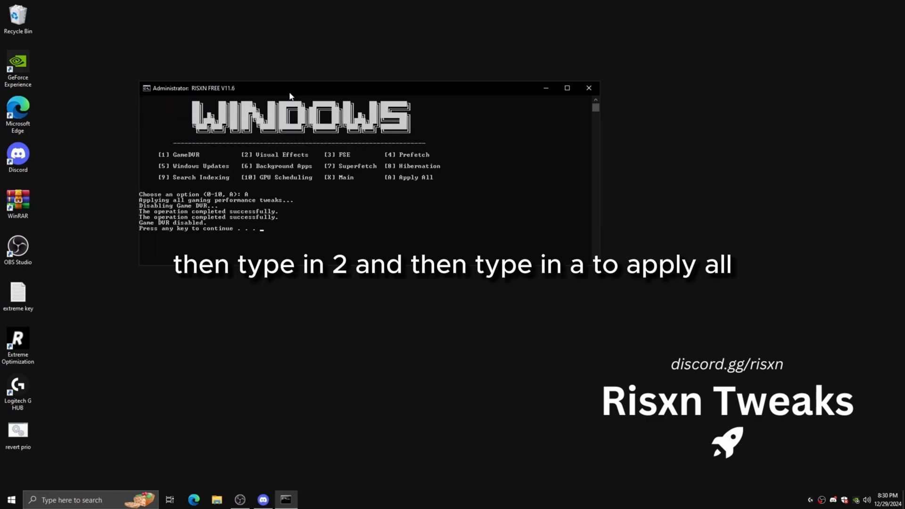
key(enter)
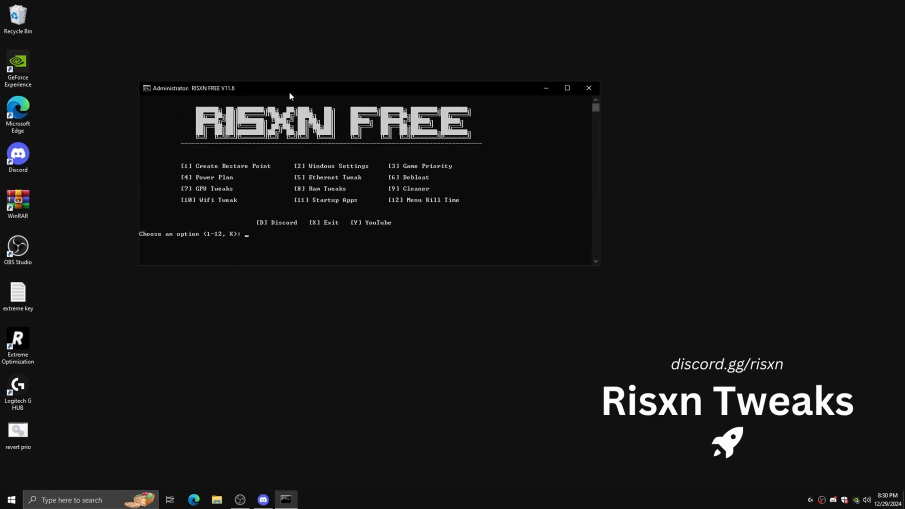
text(3)
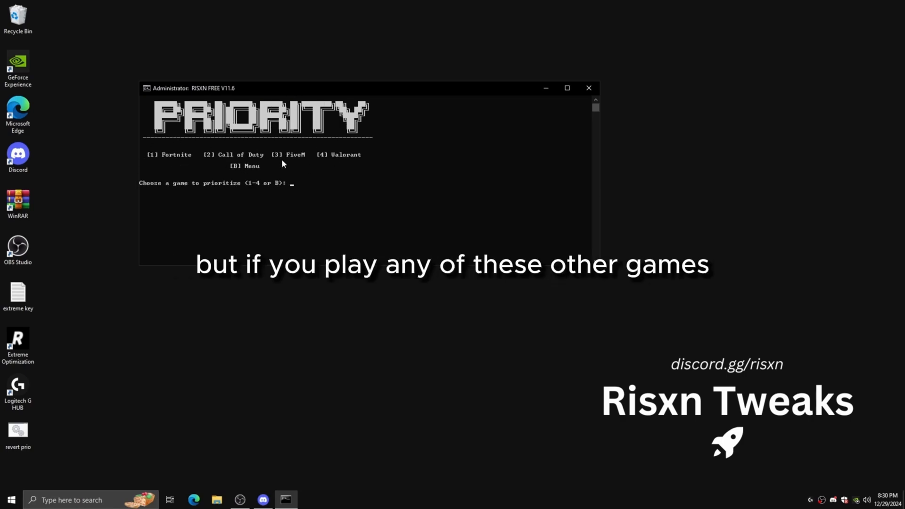
mouse_move(215, 167)
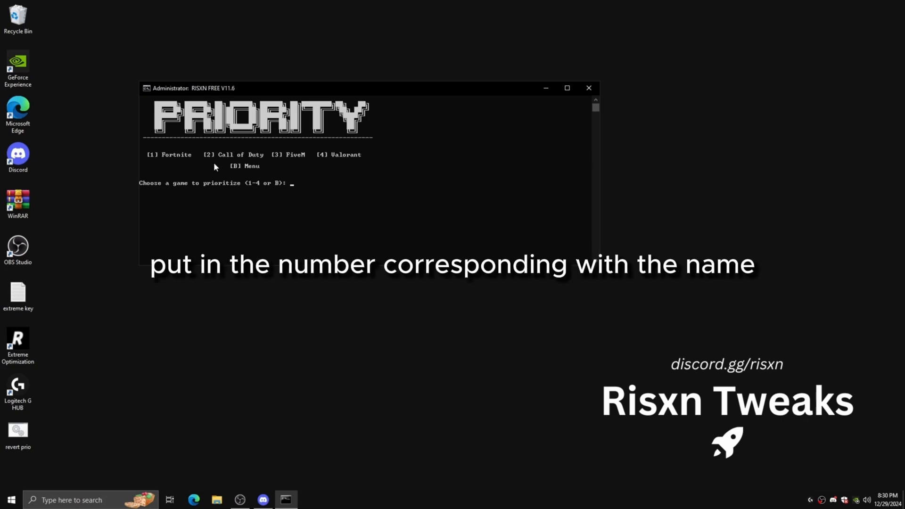
text(1)
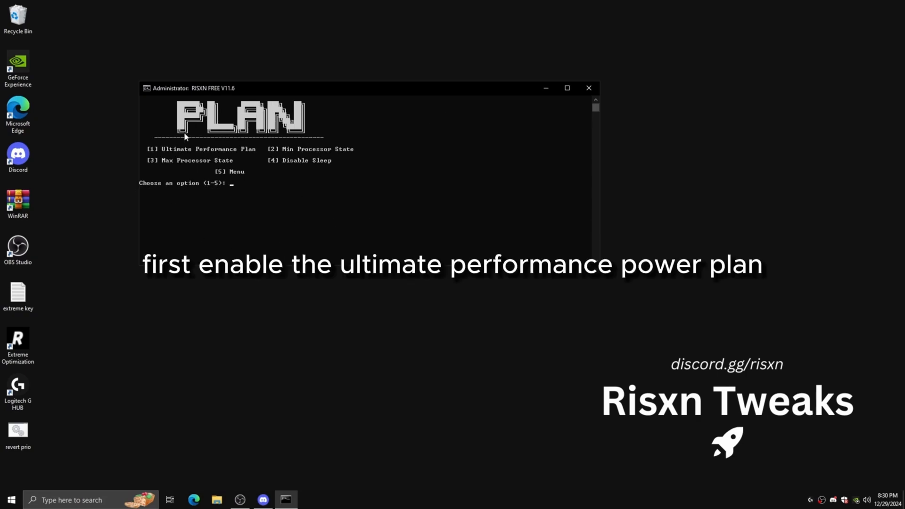
- Enter option 2 in the Power Plan menu
text(2)
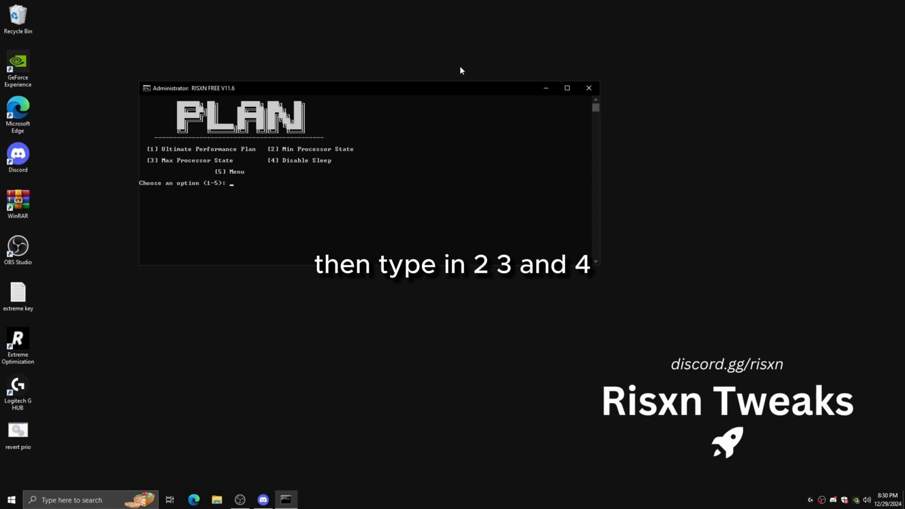
mouse_move(249, 160)
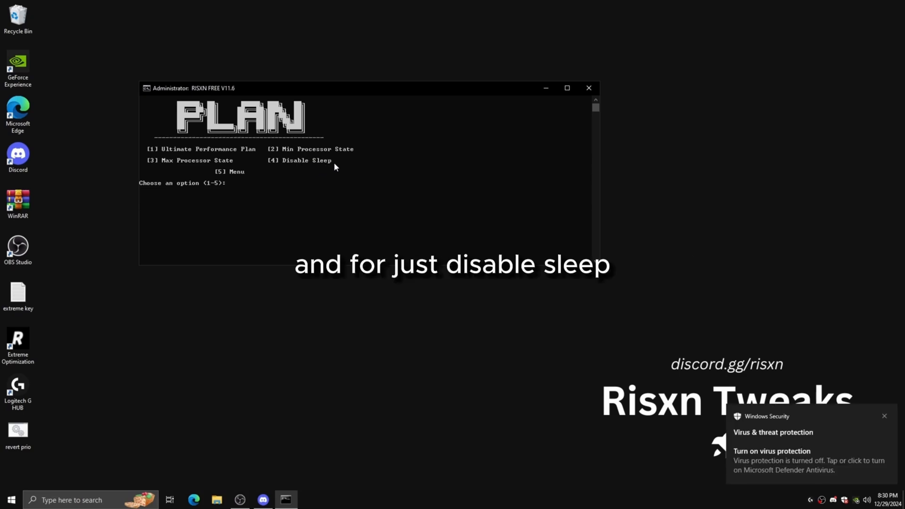
mouse_move(352, 177)
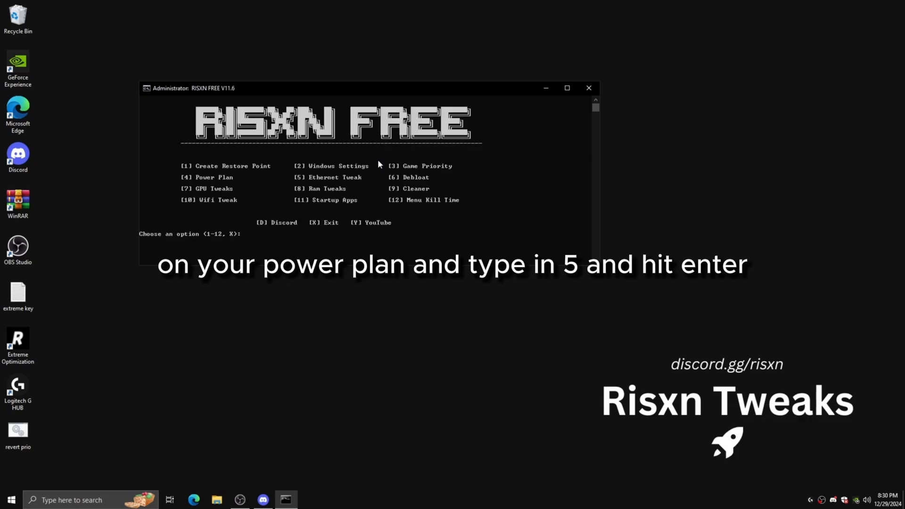
- Run the Ethernet tweak (5) with Apply All, then the Debloat option (6)
text(5)
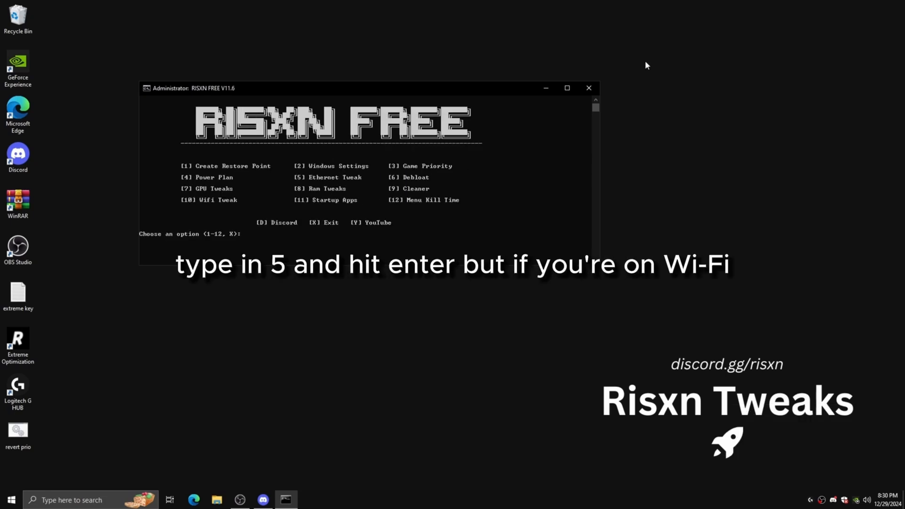
text(10)
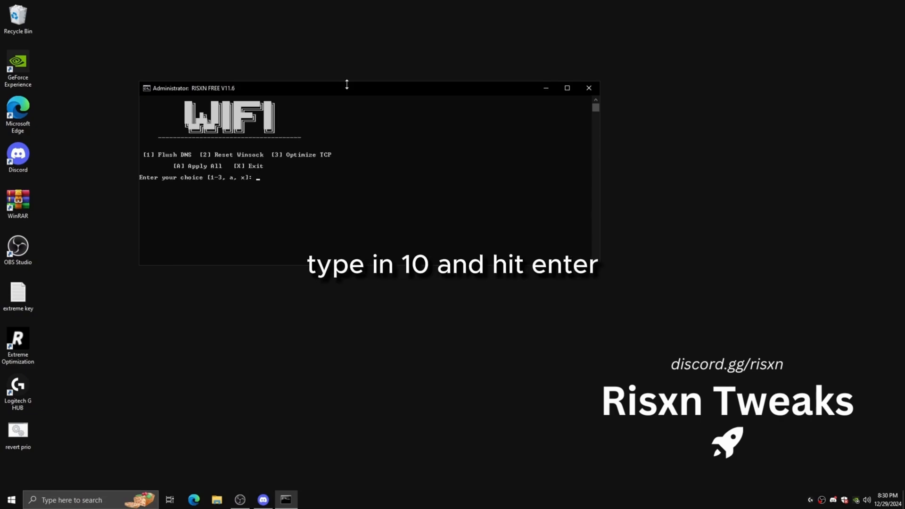
text(A)
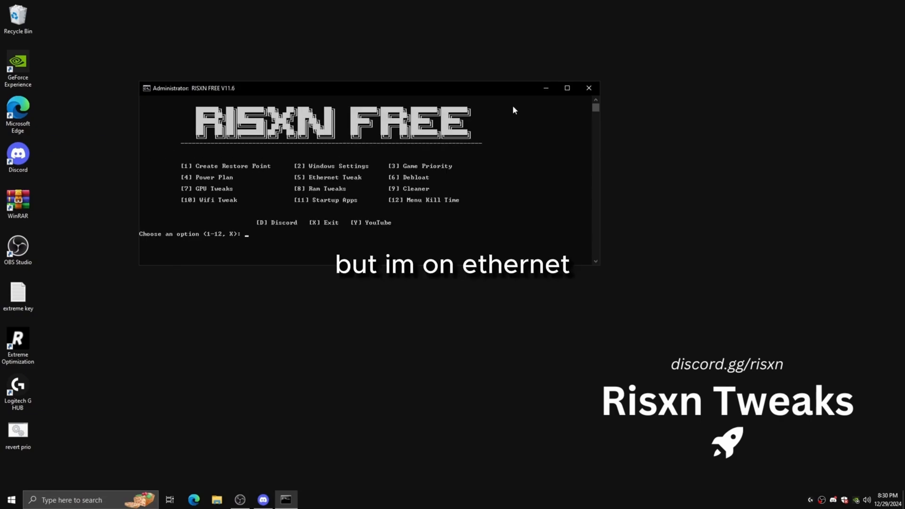
text(6)
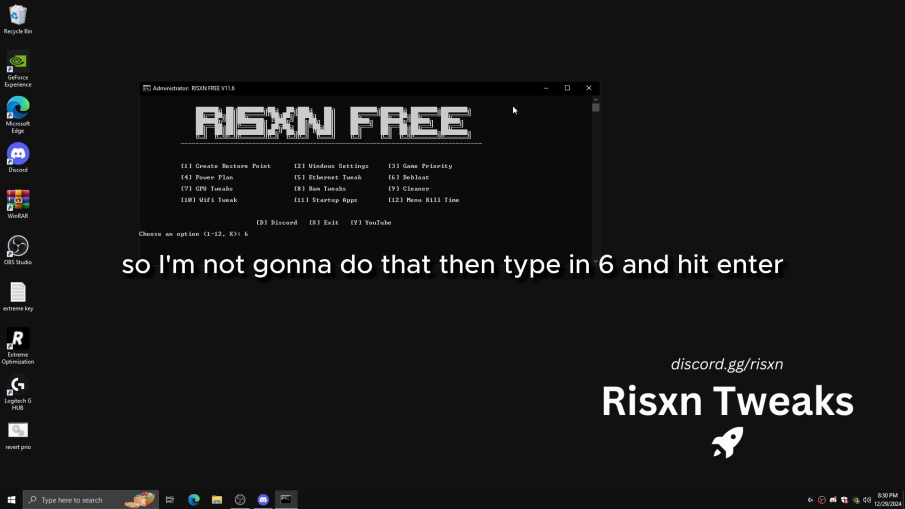
key(enter)
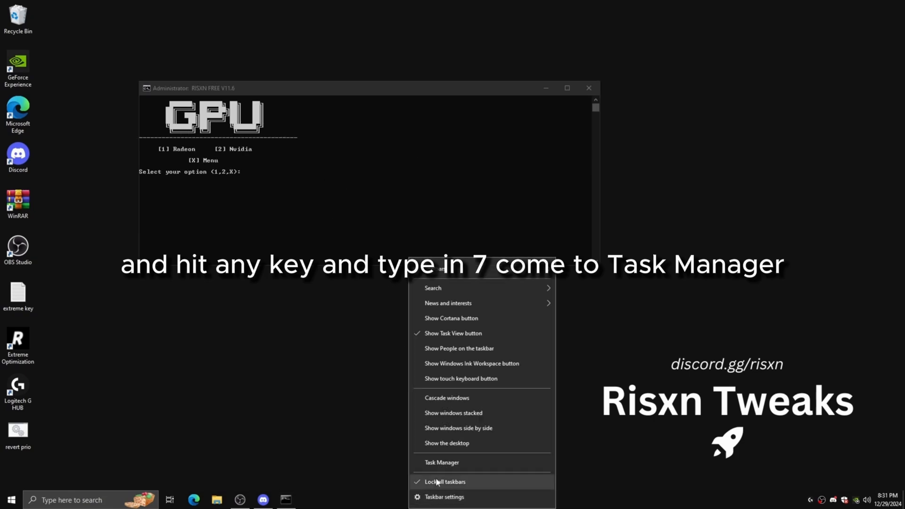
- Check the GPU in Task Manager, apply all NVIDIA tweaks (6), then enter RAM Tweaks (8)
click(441, 462)
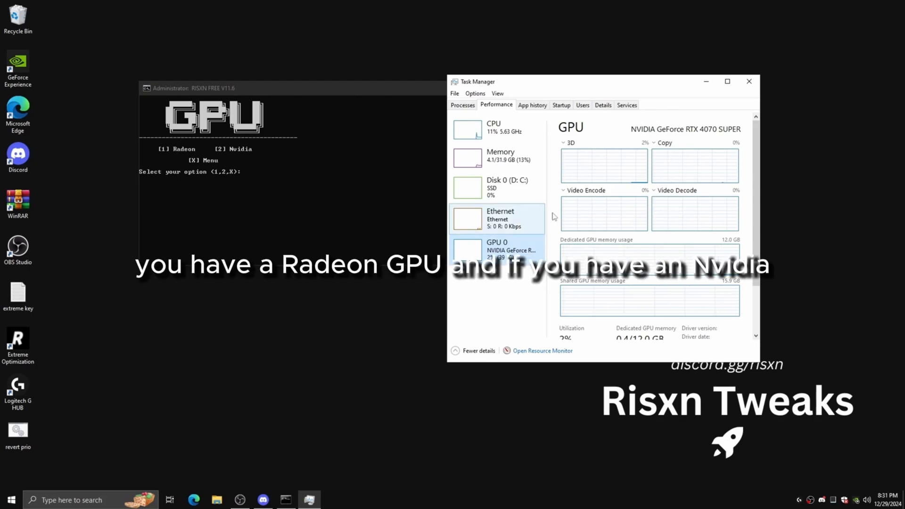
click(496, 251)
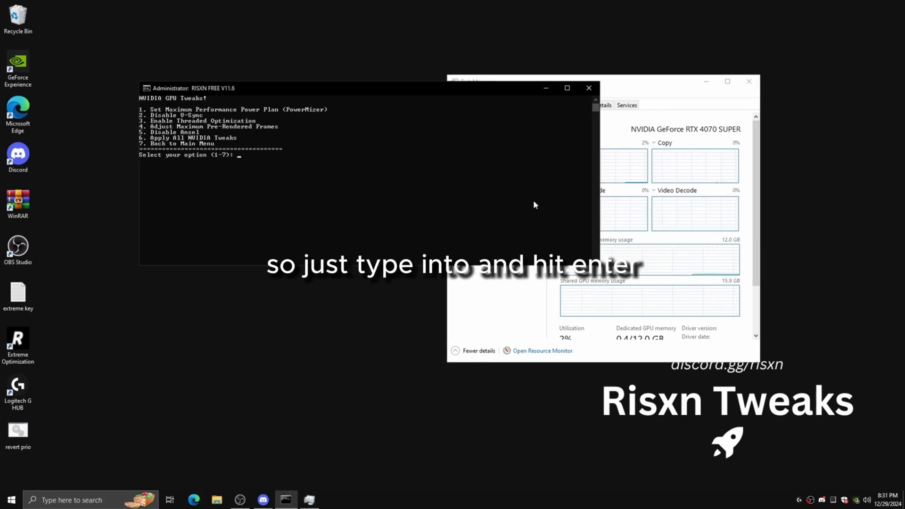
text(6)
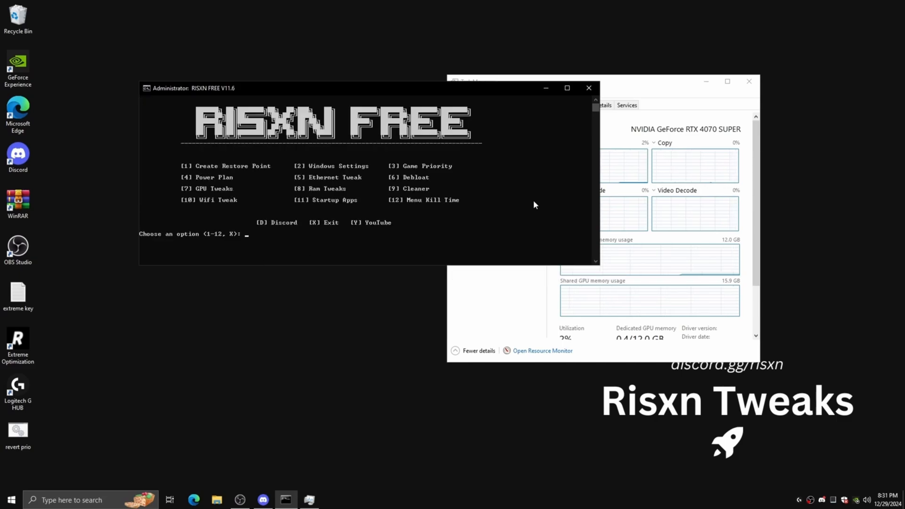
text(8)
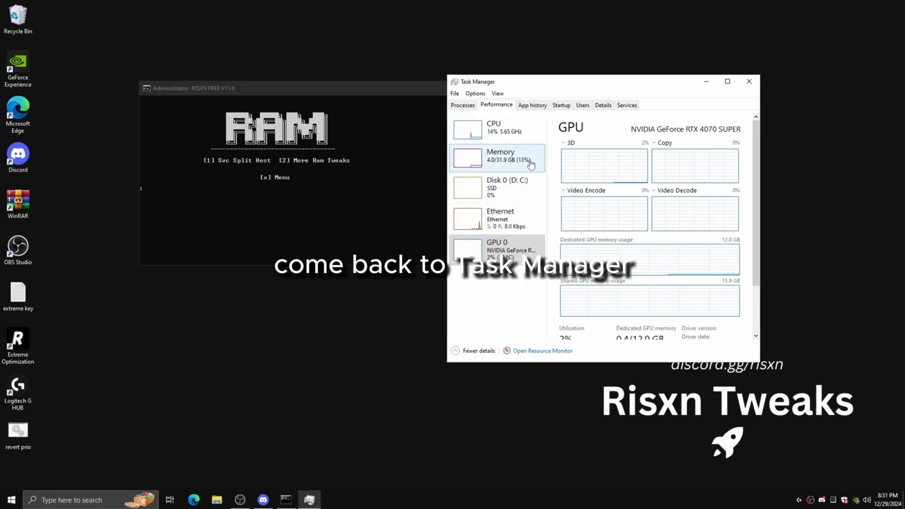
- View memory usage, leave RAM tweaks and run the Cleaner (9) to remove all temp files
click(501, 158)
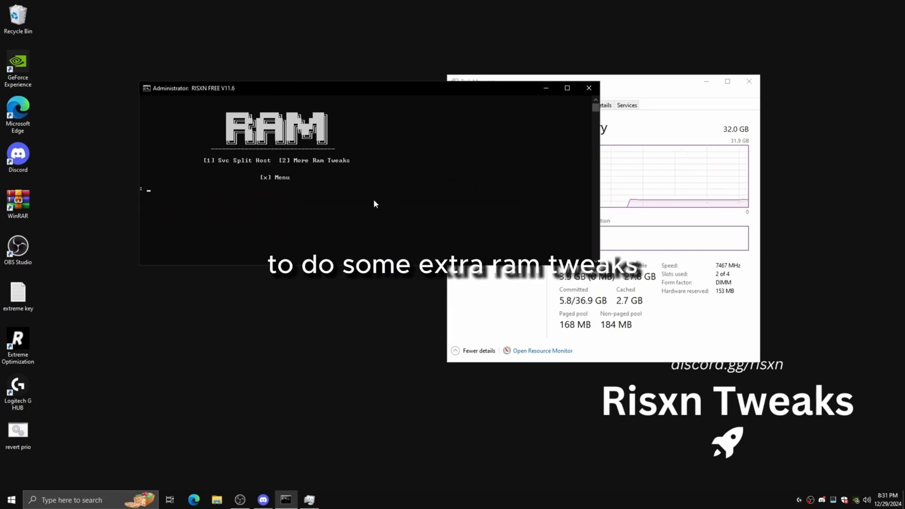
key(enter)
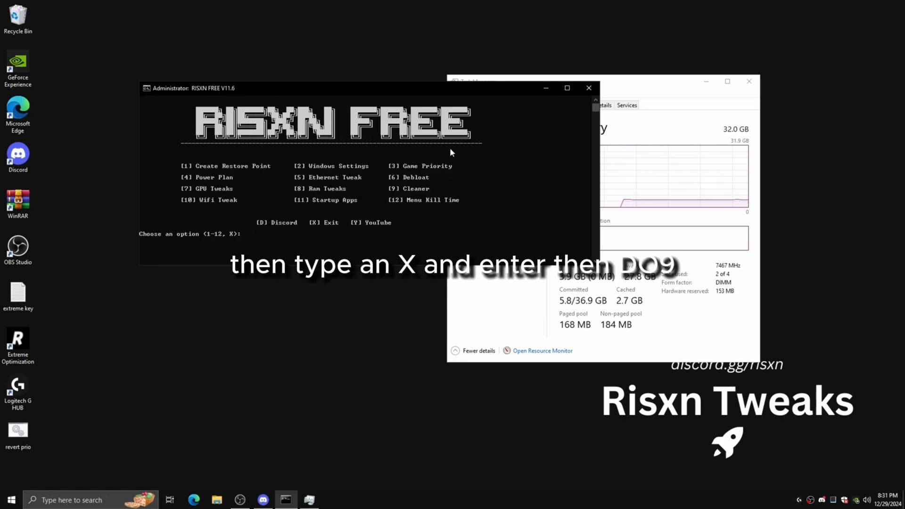
text(9)
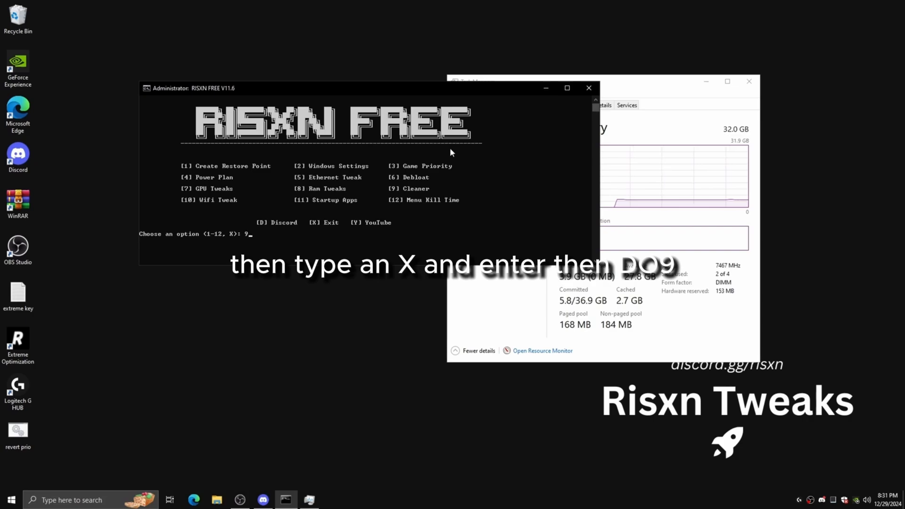
key(Enter)
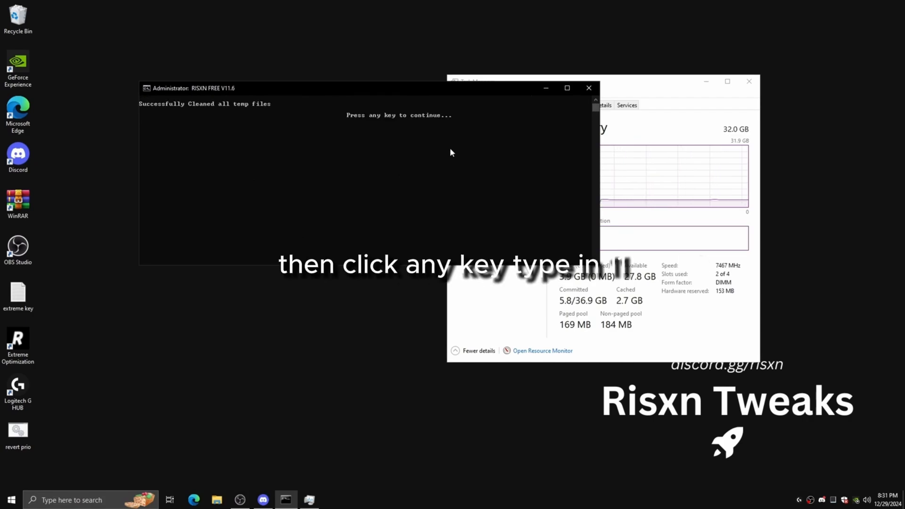
key(enter)
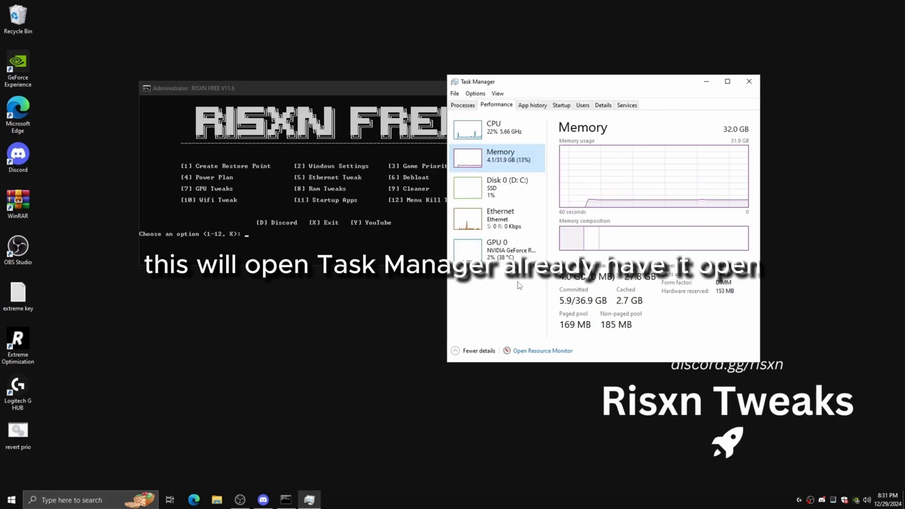
- Sort startup apps by status, disable Windows Security and the rest, then close Task Manager
click(561, 104)
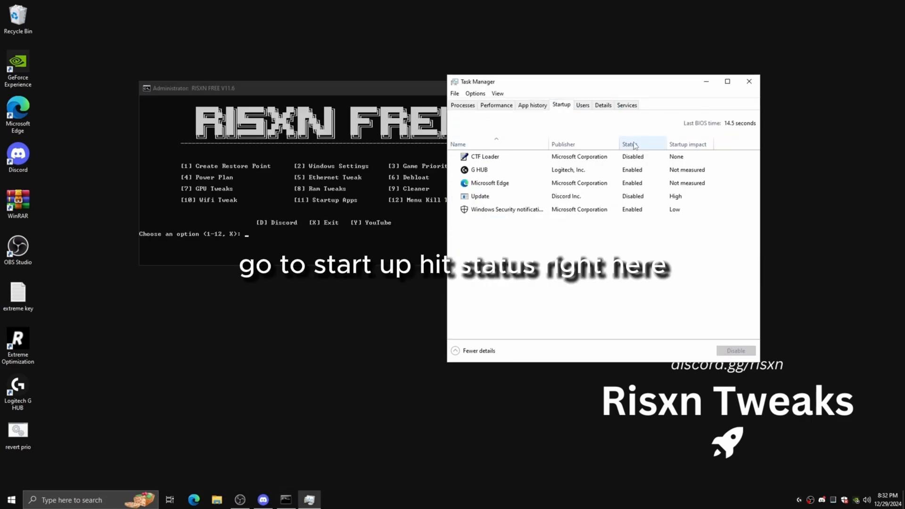
click(632, 144)
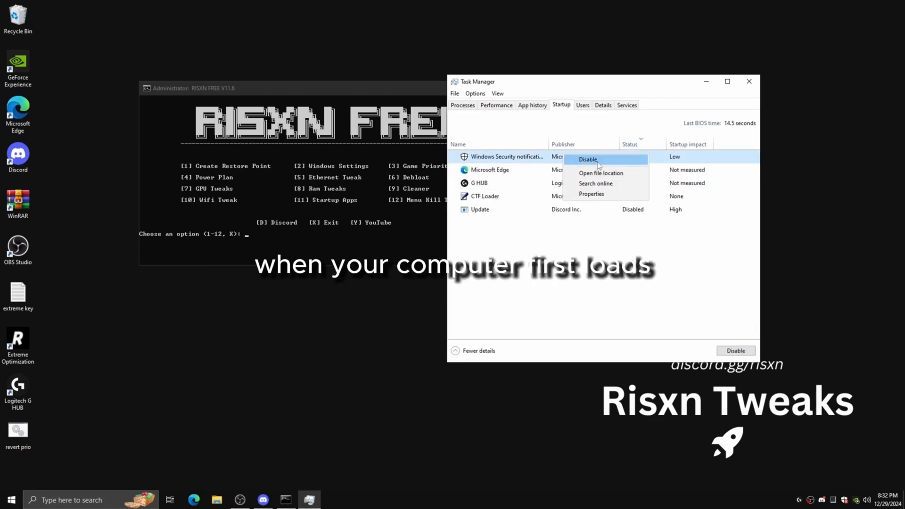
click(588, 160)
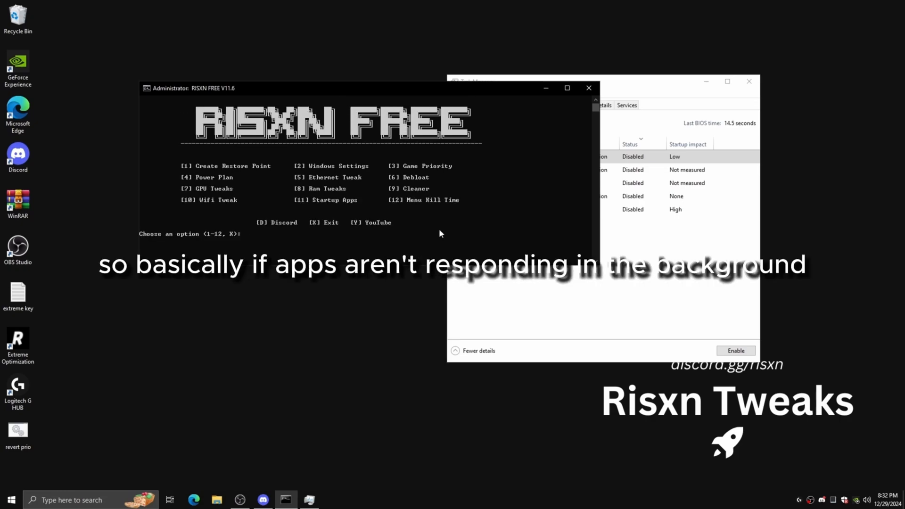
mouse_move(630, 256)
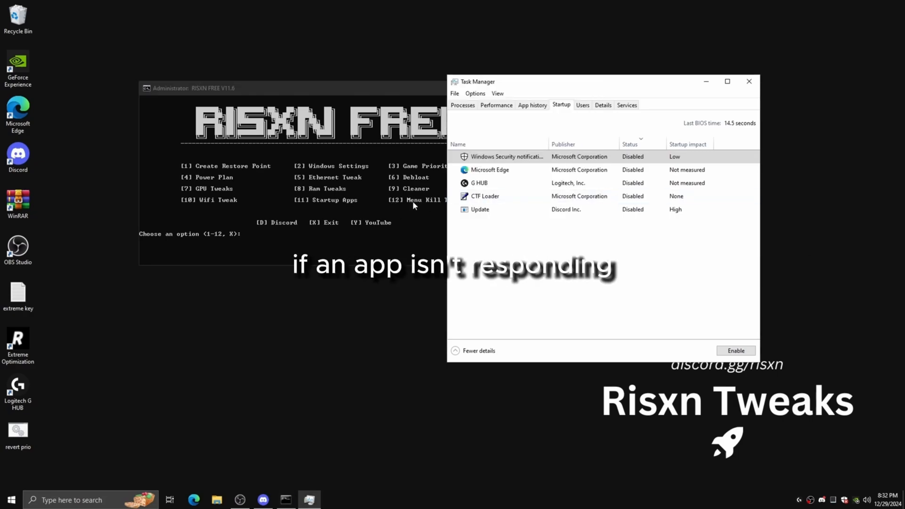
mouse_move(335, 213)
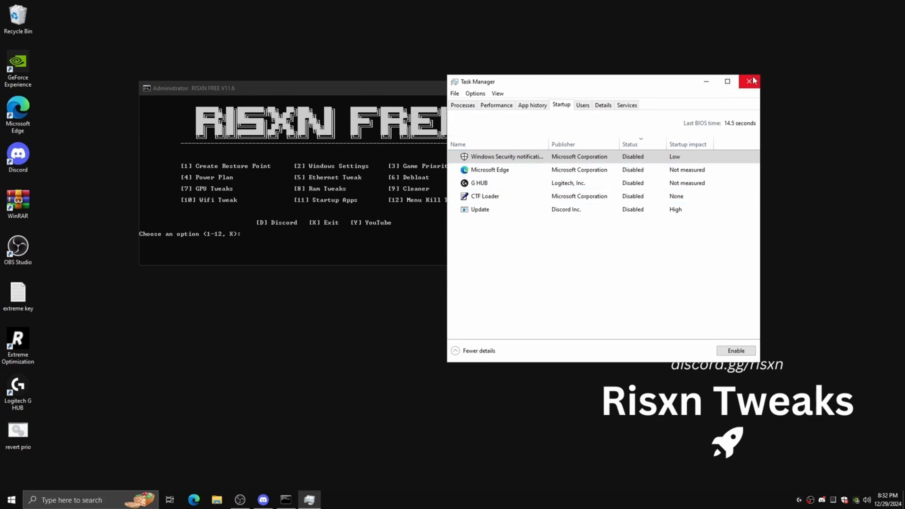
click(751, 81)
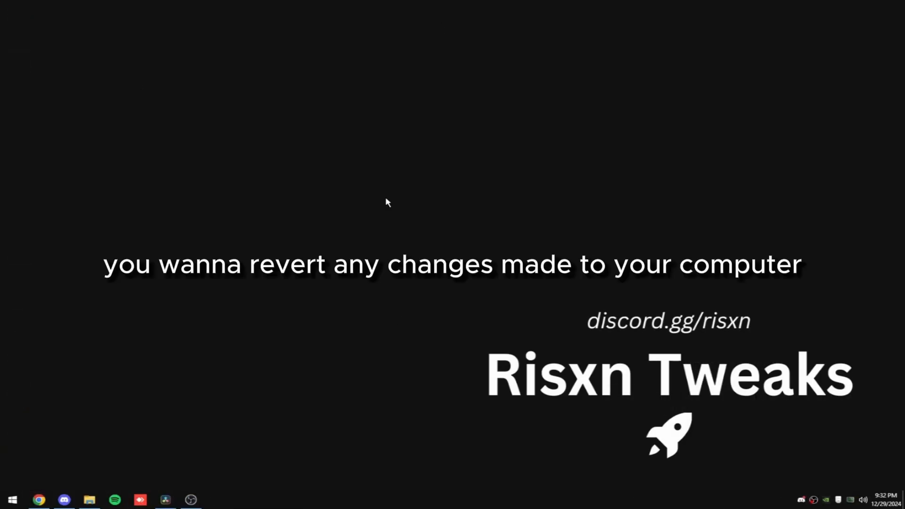
- Launch rstrui.exe from Run and tick Show more restore points in System Restore
key(Win+R)
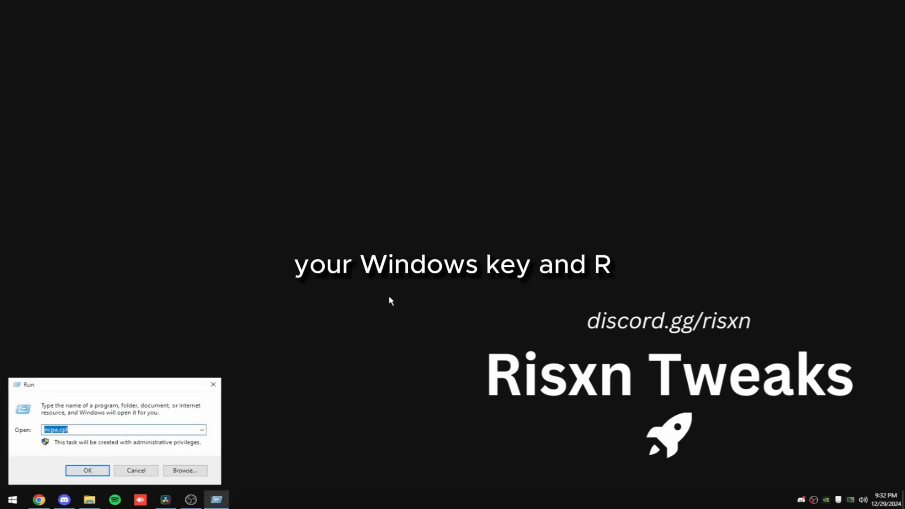
text(rstrui.exe)
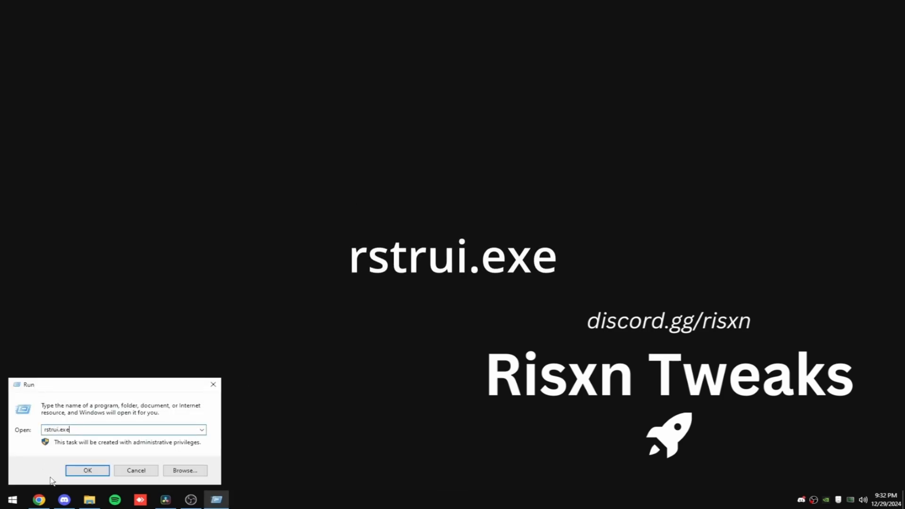
click(87, 471)
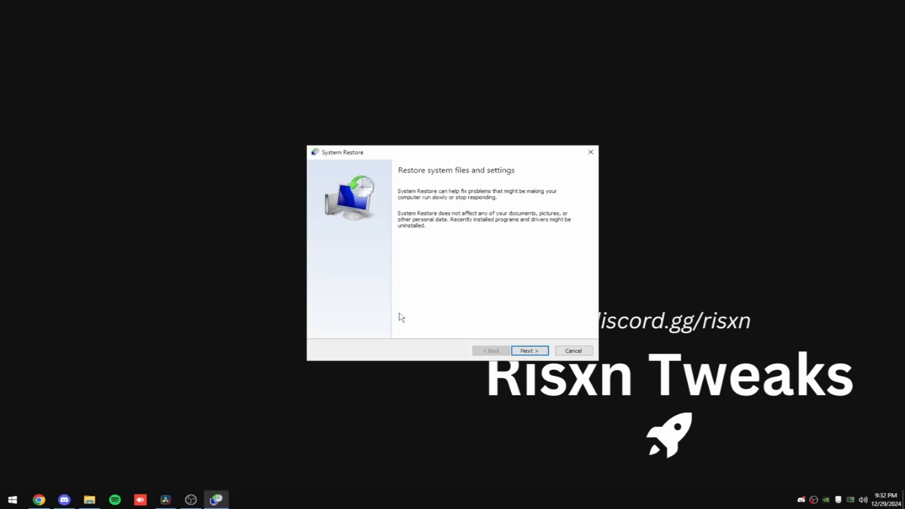
click(530, 351)
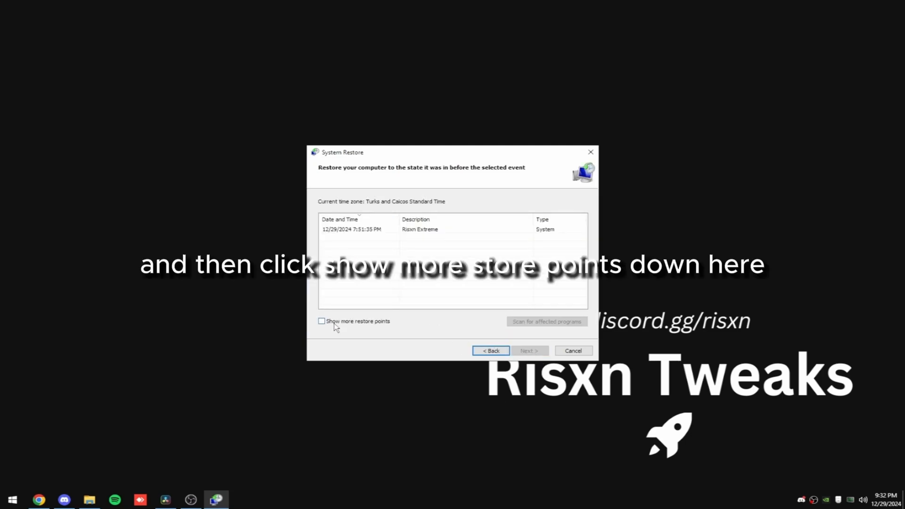
click(321, 321)
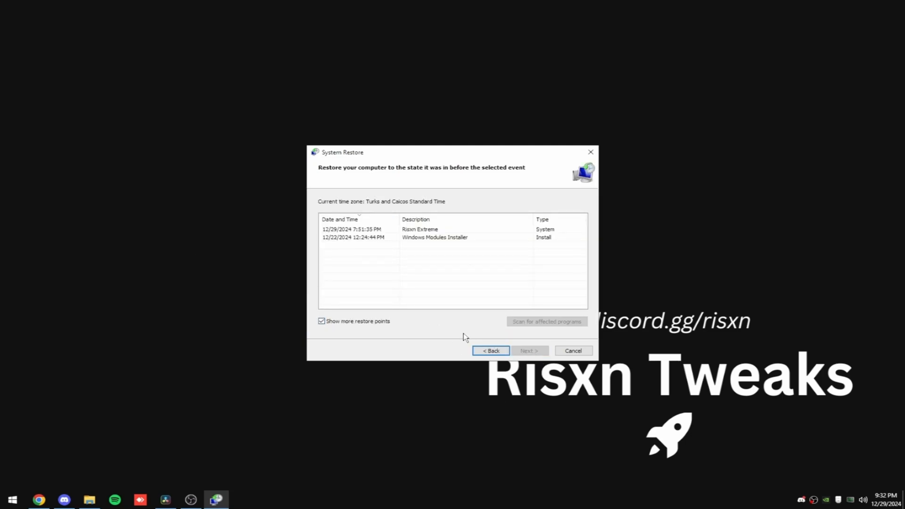